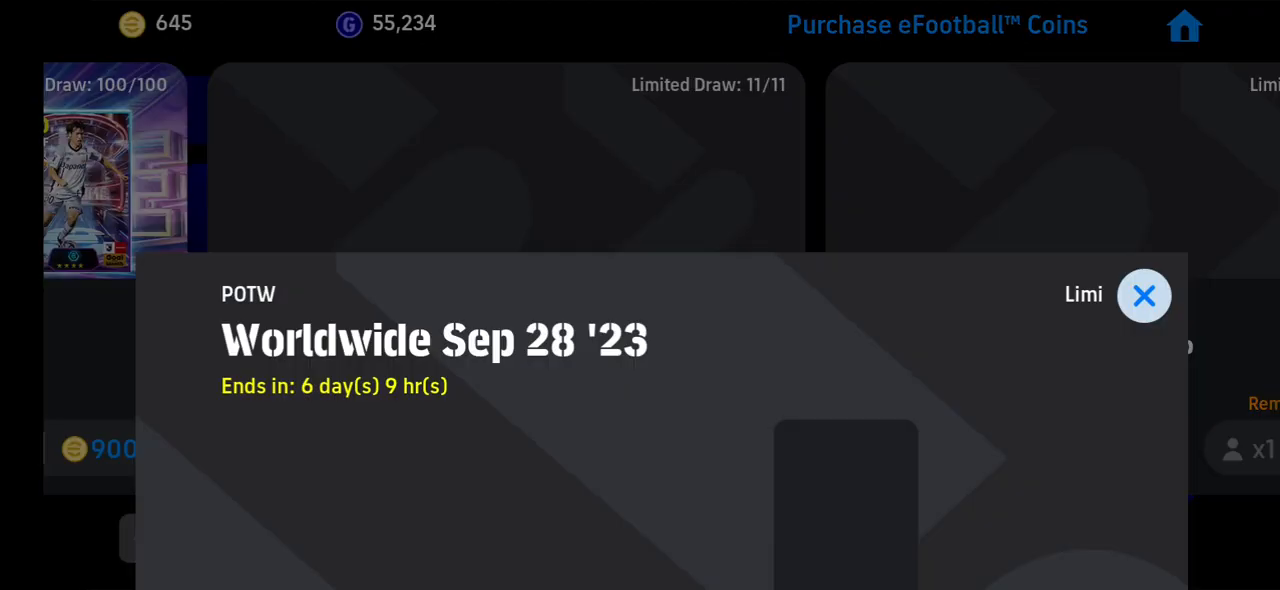
# - Start the x1 Free draw on the POTW Worldwide Sep 28 '23 deal and answer its payment confirmation
pyautogui.click(730, 536)
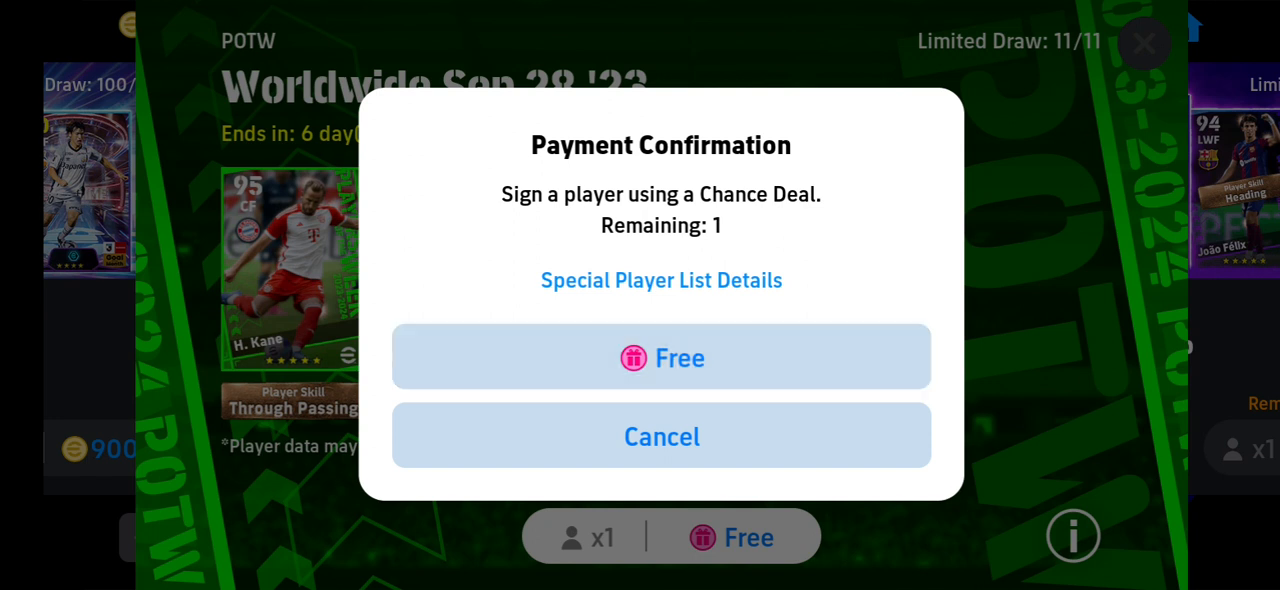
pyautogui.click(660, 436)
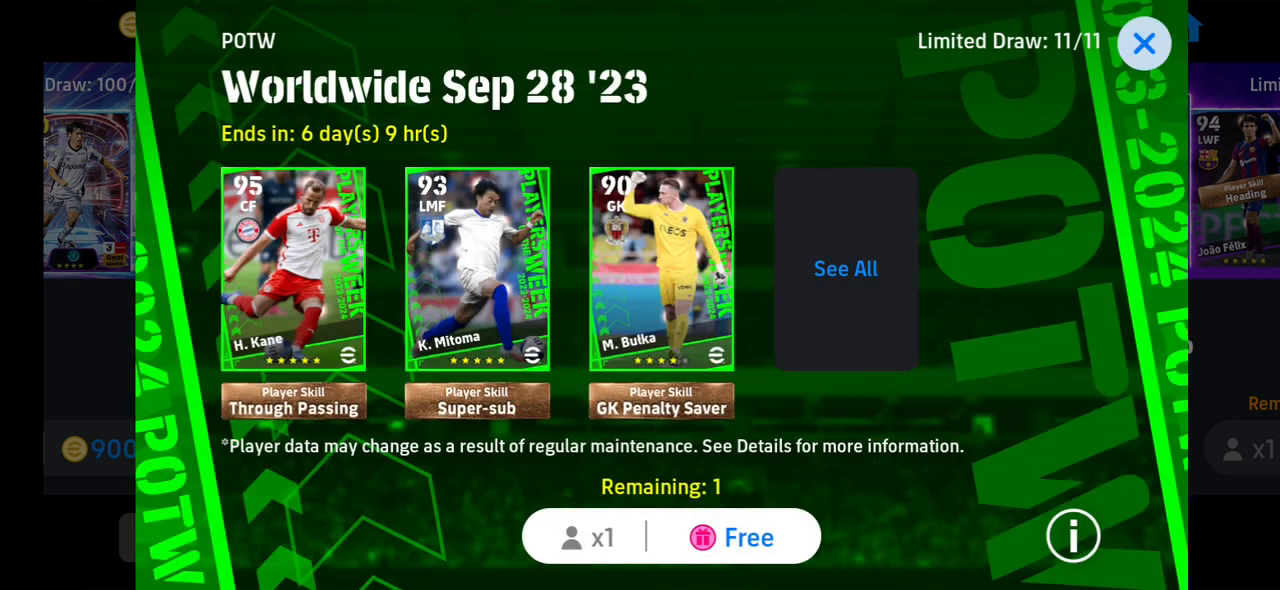